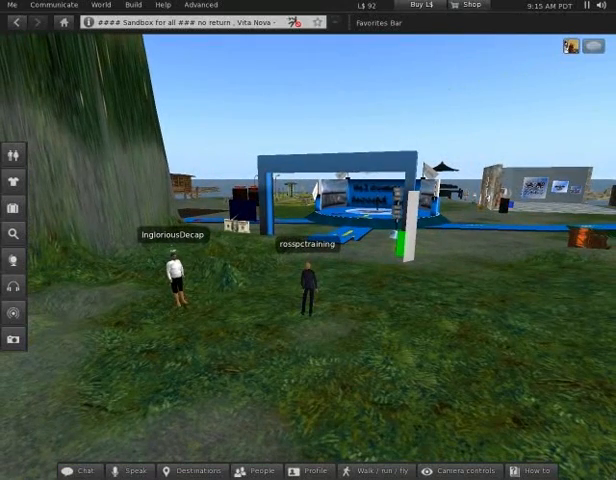
Try the Side View preset, then place the camera behind the avatar with Rear View.
{"action": "left_click", "coordinate": [463, 471]}
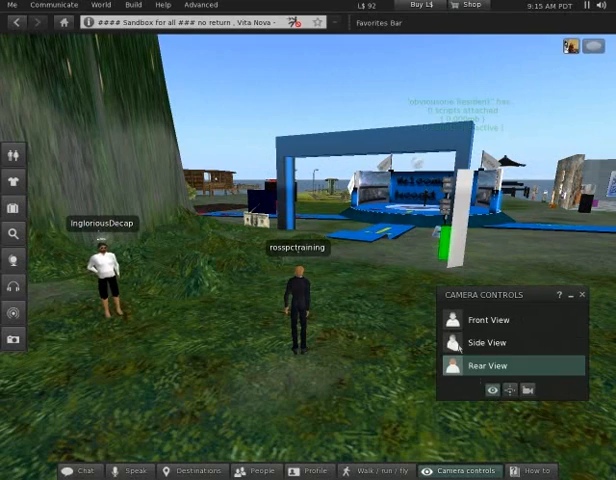
{"action": "left_click", "coordinate": [489, 342]}
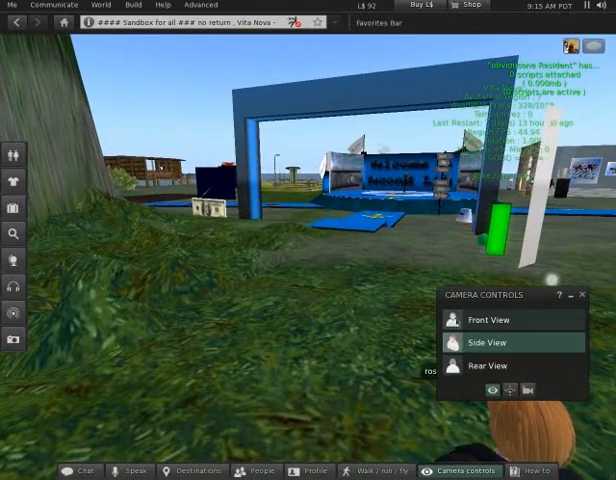
{"action": "left_click", "coordinate": [487, 365]}
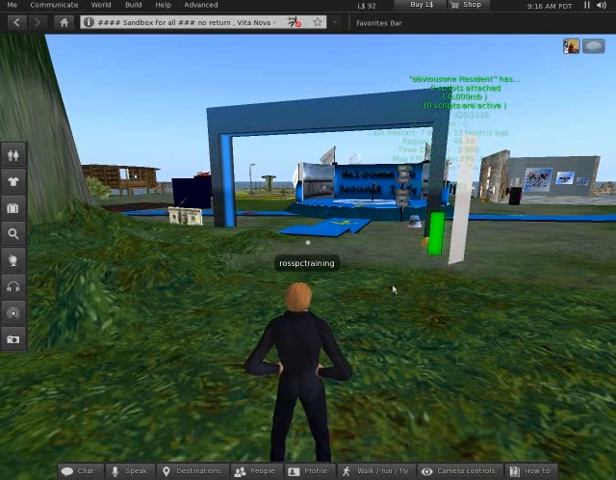
{"action": "mouse_move", "coordinate": [429, 361]}
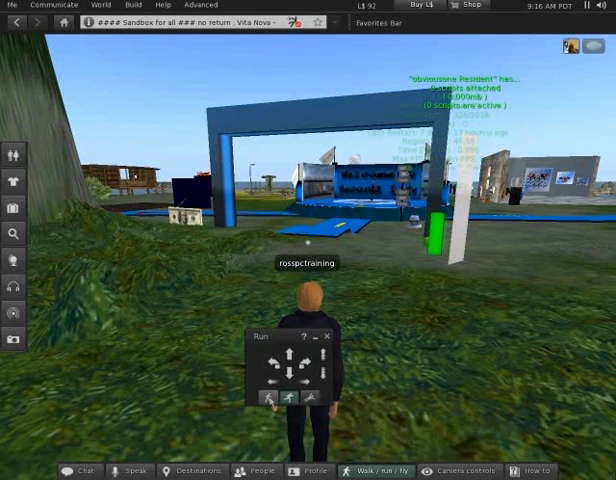
{"action": "mouse_move", "coordinate": [277, 399]}
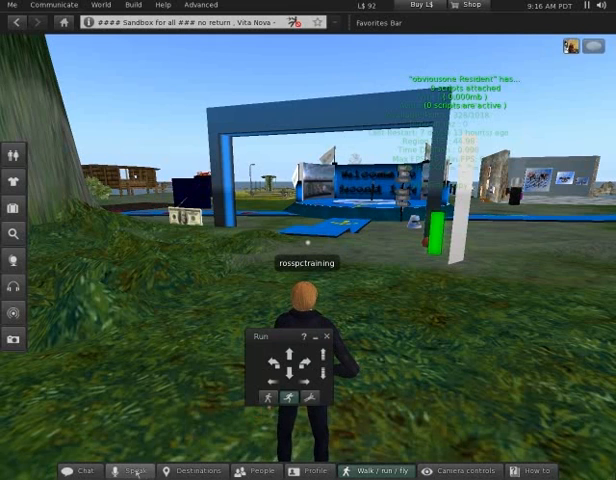
{"action": "mouse_move", "coordinate": [131, 471]}
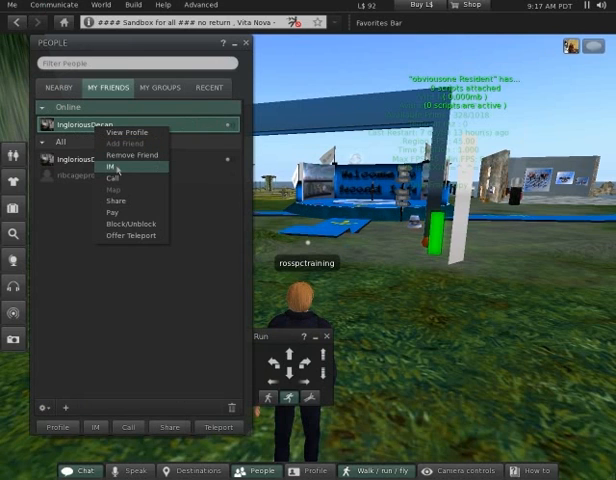
Start an instant message with the online friend from the friends list.
{"action": "left_click", "coordinate": [111, 165]}
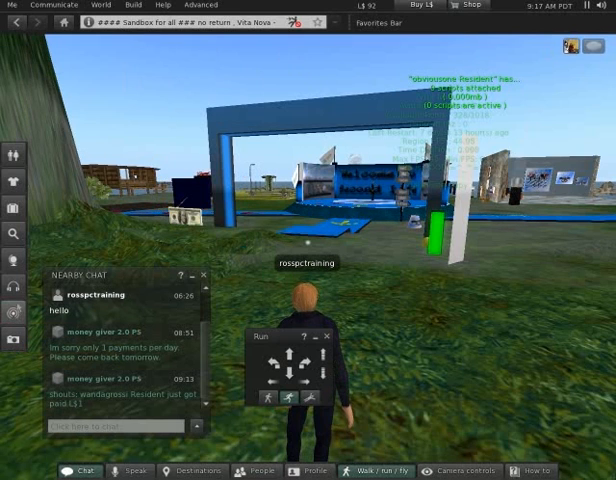
Show the Nearby Chat panel with the posted hello message beside the world view.
{"action": "left_click", "coordinate": [13, 286]}
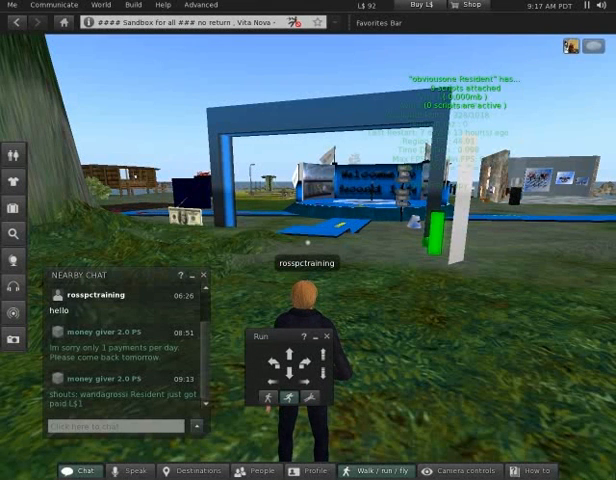
{"action": "mouse_move", "coordinate": [320, 24]}
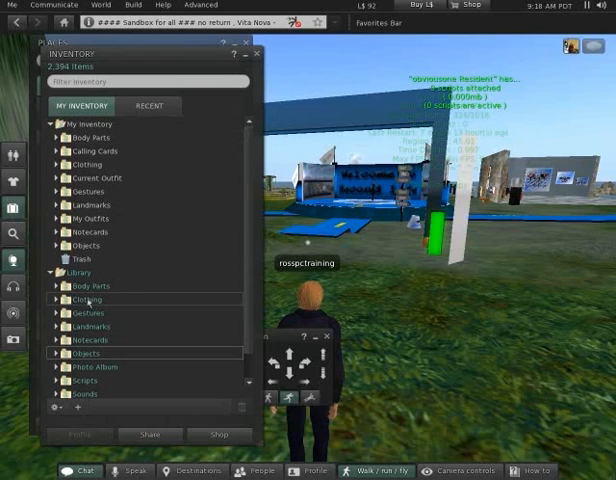
Expand Library > Clothing and list the contents of the Current Outfit folder.
{"action": "left_click", "coordinate": [75, 299]}
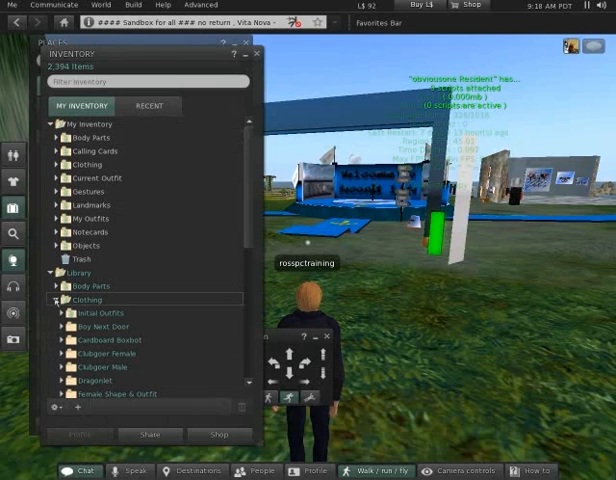
{"action": "scroll", "scroll_direction": "down", "scroll_amount": 3}
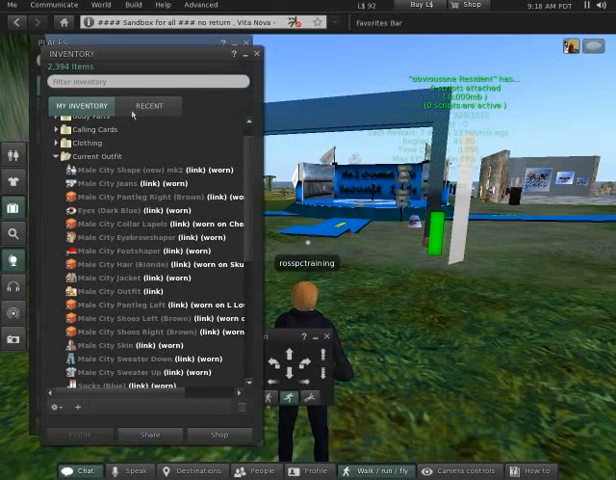
{"action": "left_click", "coordinate": [150, 106]}
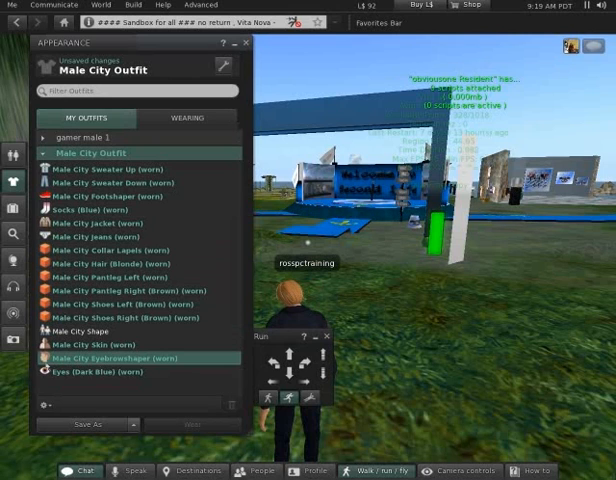
Select the Male City Skin and Shape items, then start editing the Male City Outfit.
{"action": "left_click", "coordinate": [120, 343]}
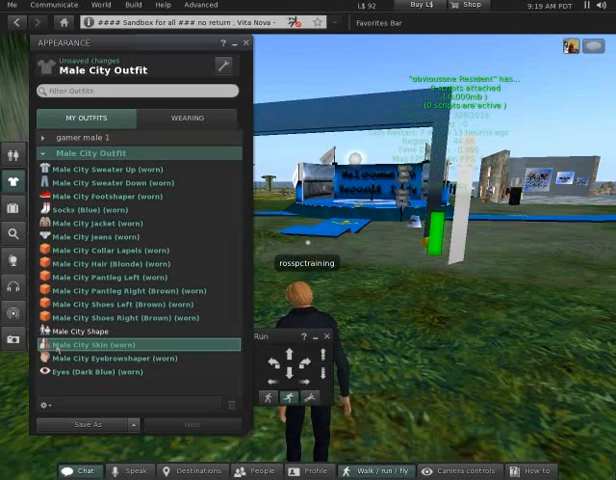
{"action": "left_click", "coordinate": [84, 330]}
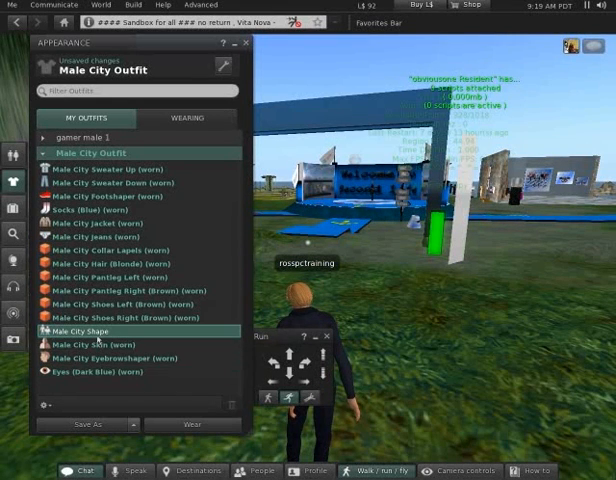
{"action": "right_click", "coordinate": [80, 331]}
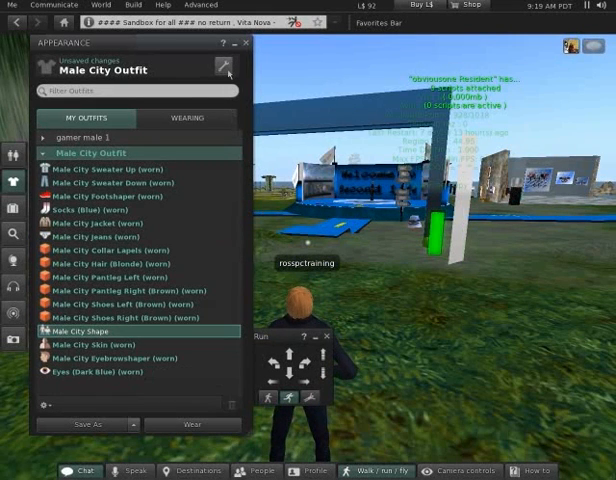
{"action": "mouse_move", "coordinate": [229, 69]}
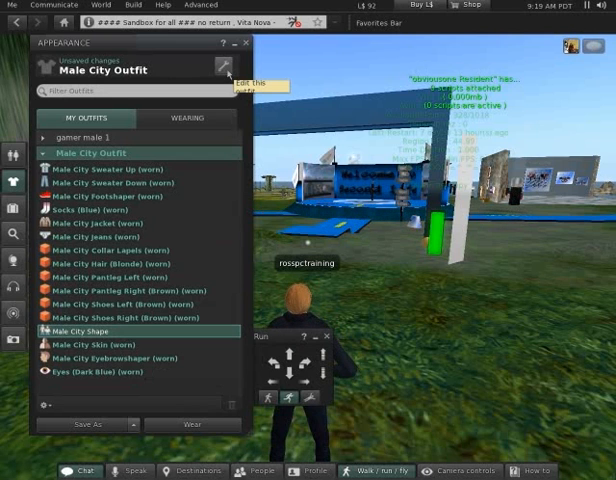
{"action": "left_click", "coordinate": [222, 65]}
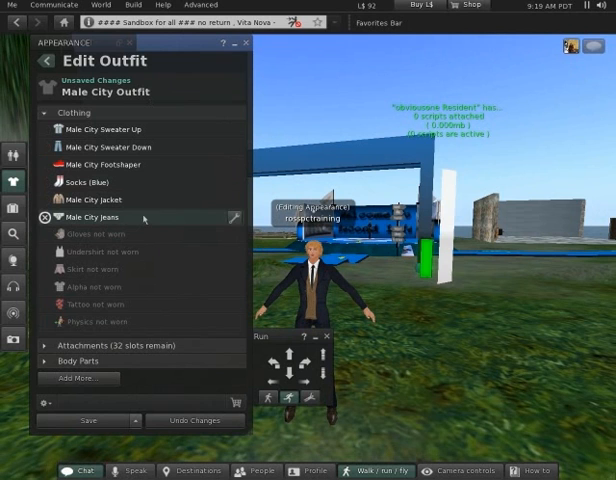
Return from the Edit Outfit panel to the saved outfits list.
{"action": "left_click", "coordinate": [120, 216]}
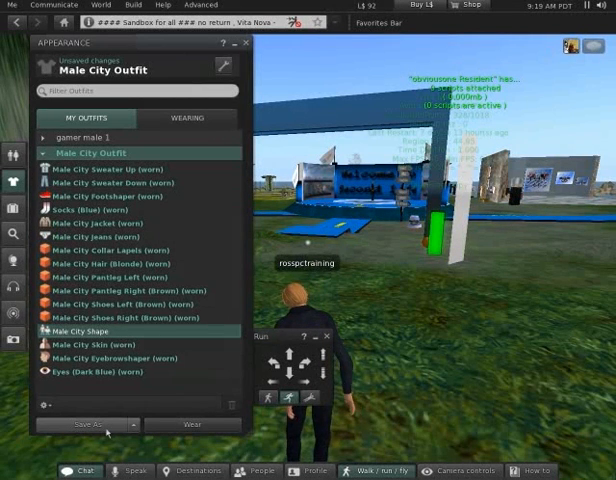
Save the look as 'Male City Outfit (new) mk2' and review the items in the Wearing list.
{"action": "left_click", "coordinate": [85, 424]}
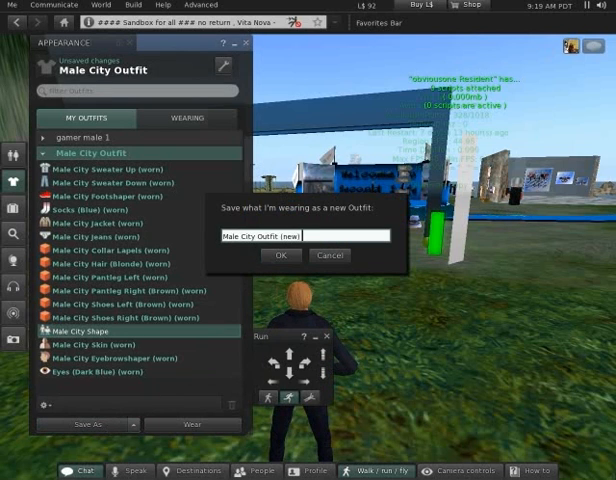
{"action": "type", "text": "mk2"}
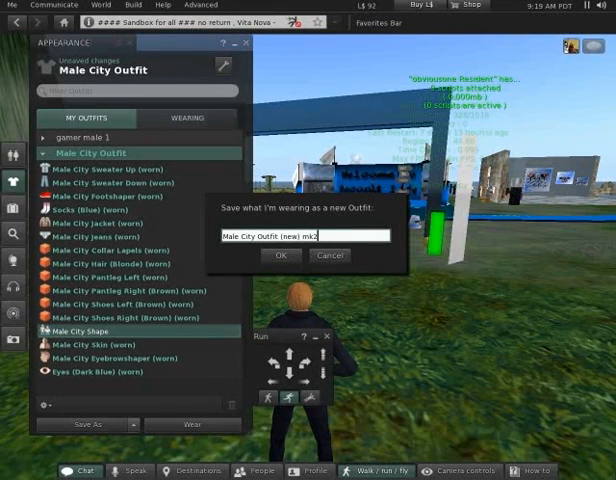
{"action": "left_click", "coordinate": [283, 256]}
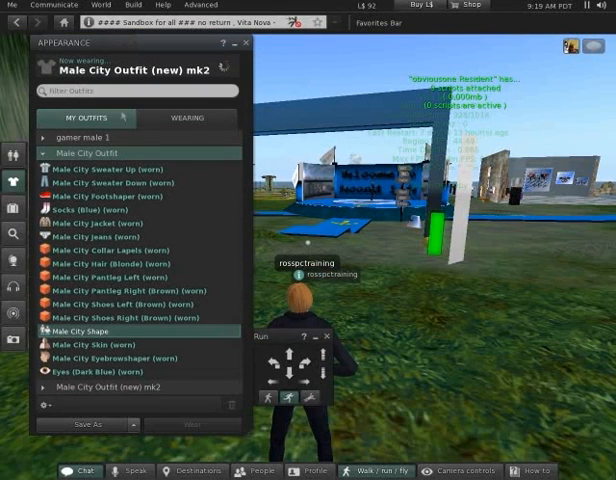
{"action": "left_click", "coordinate": [187, 117]}
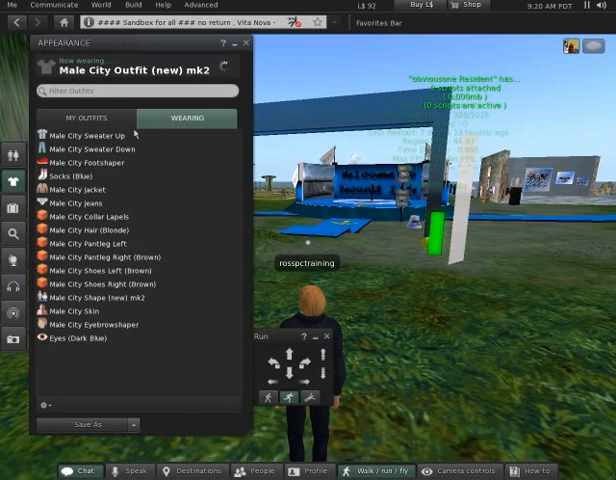
{"action": "left_click", "coordinate": [96, 243]}
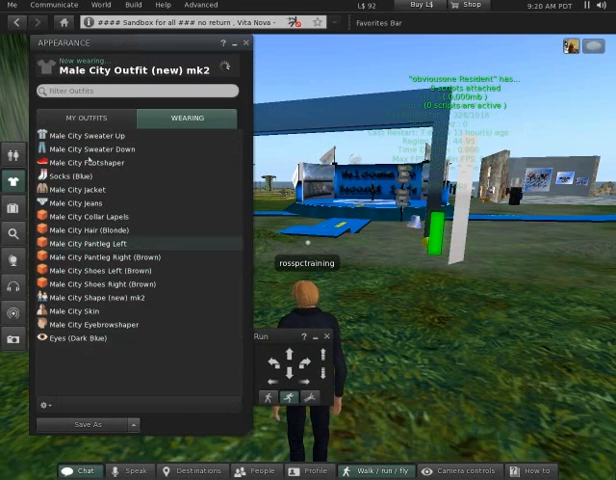
{"action": "left_click", "coordinate": [90, 189]}
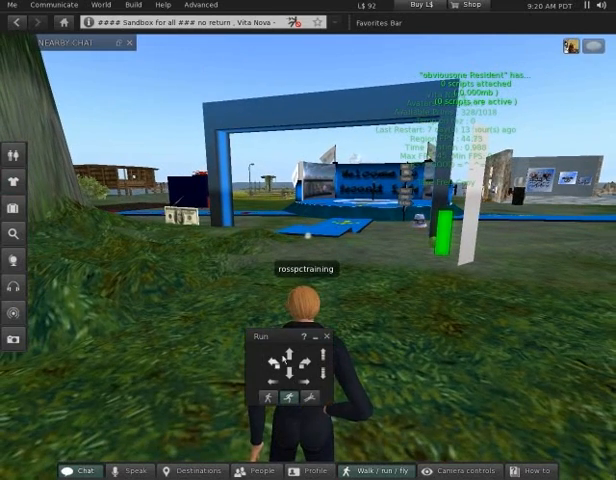
Bring up the camera controls and the Choose an Avatar window with the Humans category.
{"action": "left_click", "coordinate": [459, 471]}
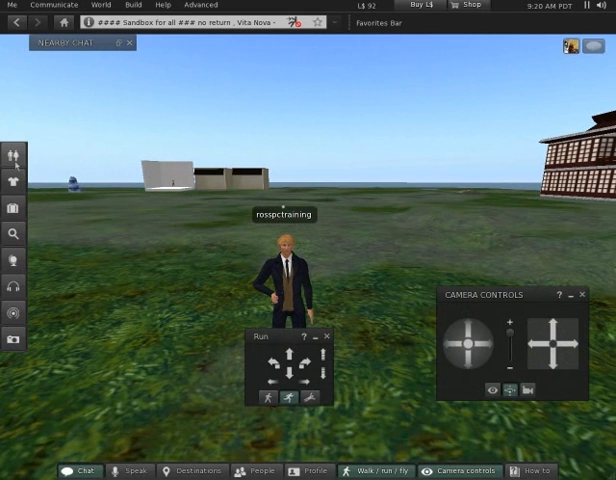
{"action": "left_click", "coordinate": [13, 153]}
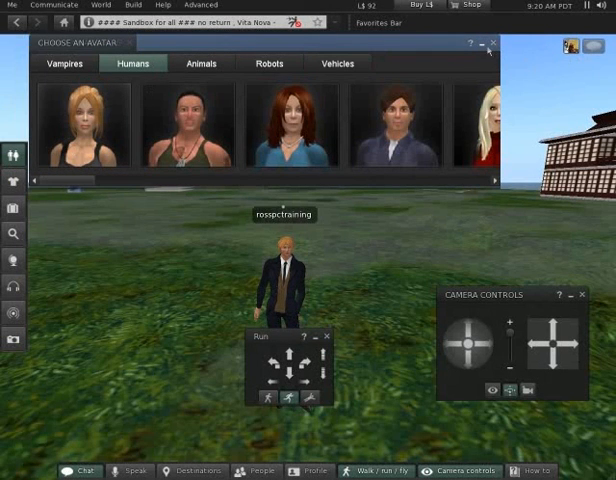
Close the Choose an Avatar window, leaving the inventory to be shown.
{"action": "left_click", "coordinate": [494, 43]}
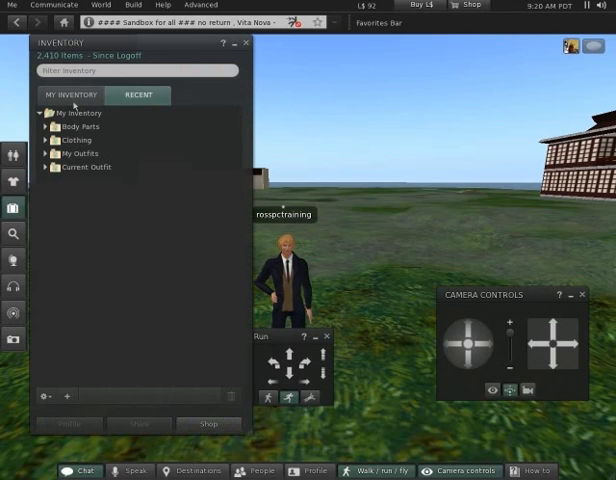
Browse Search, Landmarks and Teleport History, then close the Places panel.
{"action": "left_click", "coordinate": [246, 43]}
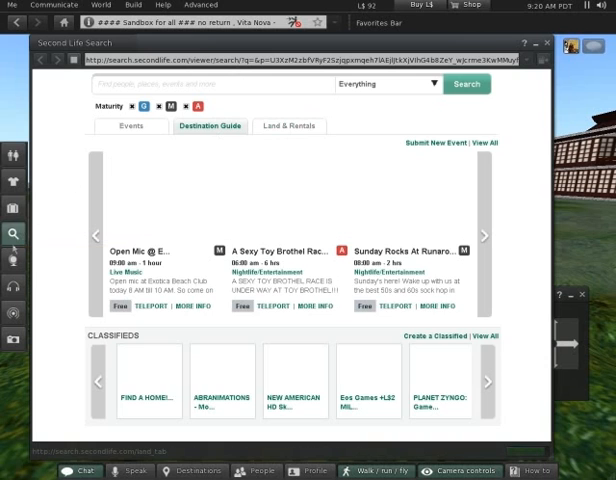
{"action": "left_click", "coordinate": [549, 43]}
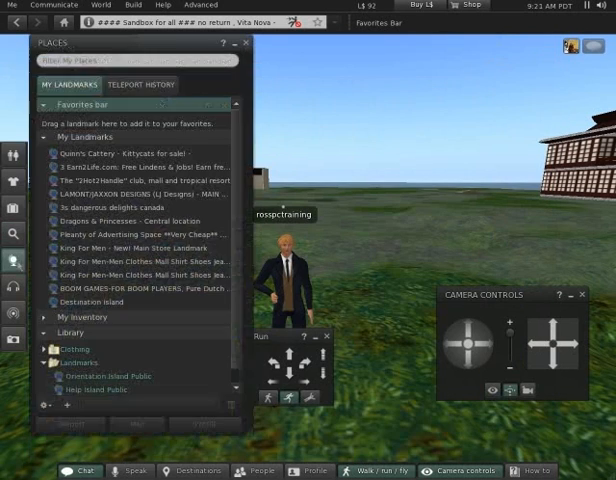
{"action": "left_click", "coordinate": [141, 84]}
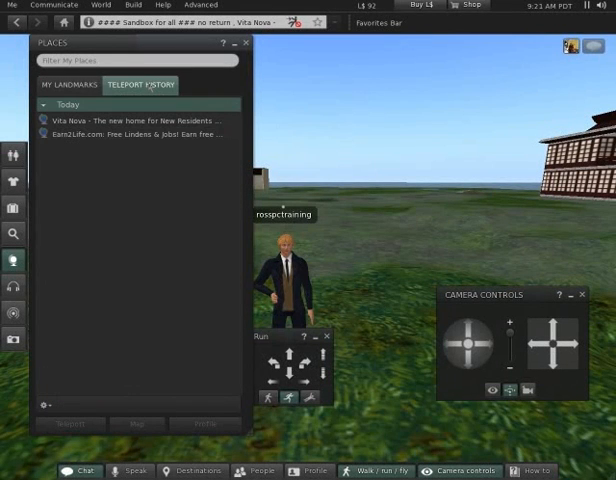
{"action": "left_click", "coordinate": [69, 84]}
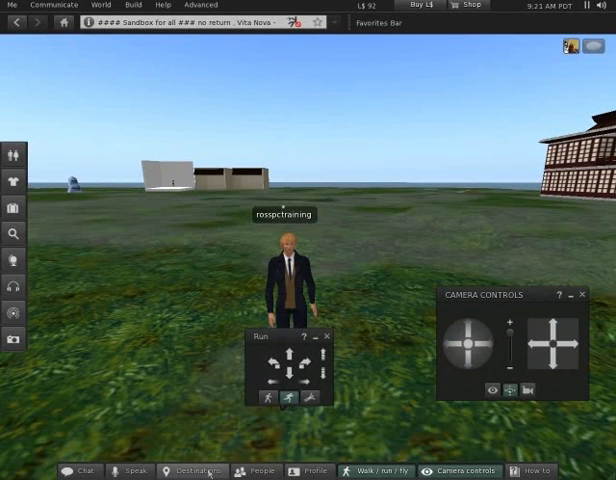
Bring up the People window on the Nearby tab with its minimap of residents.
{"action": "left_click", "coordinate": [196, 471]}
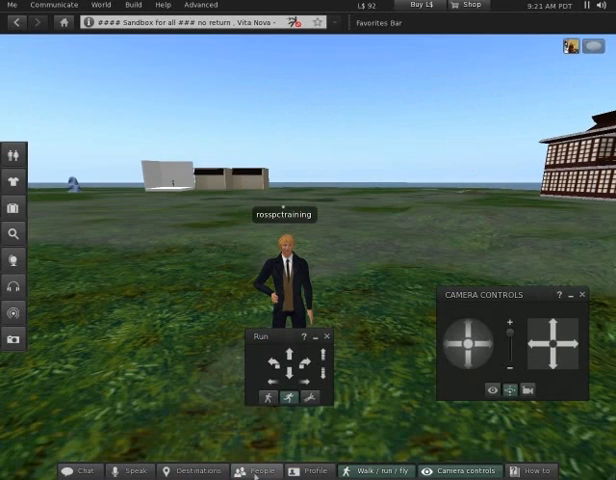
{"action": "left_click", "coordinate": [254, 471]}
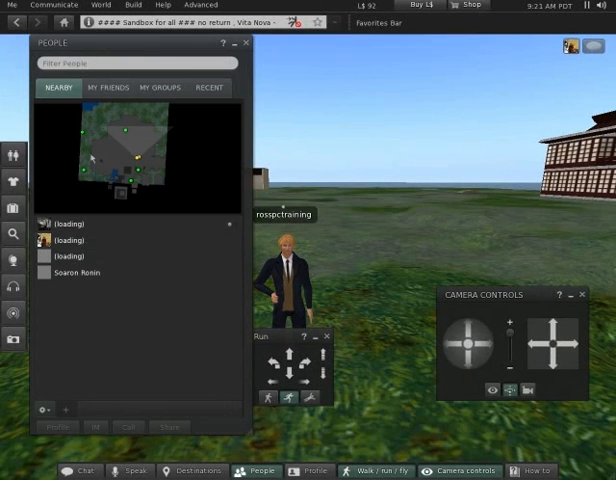
Switch between My Groups and Recent to show the Dragons & Princesses Official Group membership.
{"action": "left_click", "coordinate": [160, 87]}
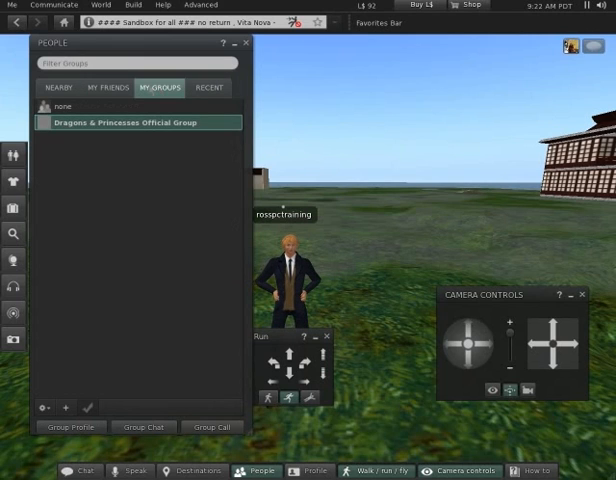
{"action": "left_click", "coordinate": [209, 88]}
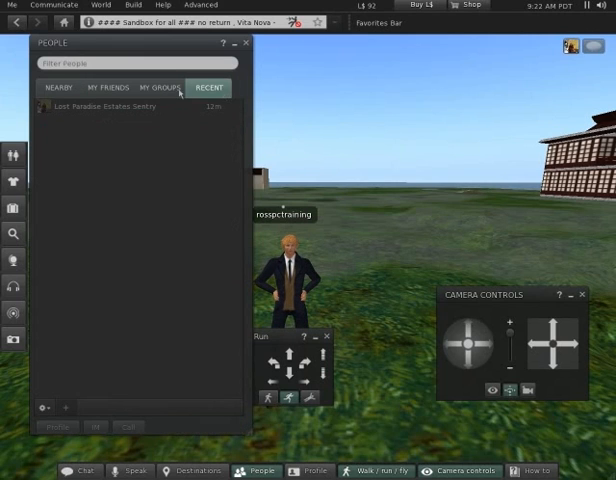
{"action": "left_click", "coordinate": [159, 88]}
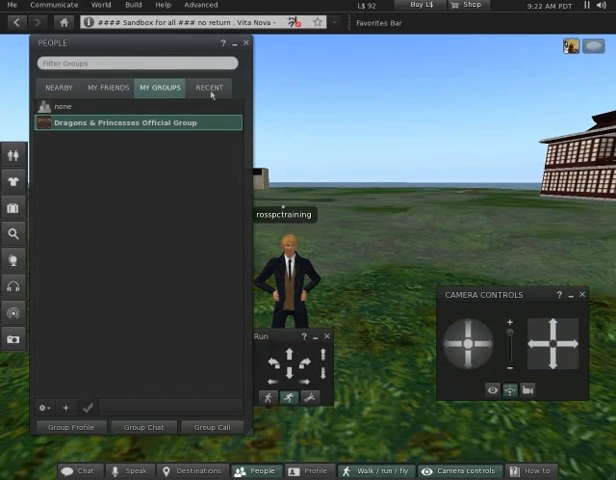
{"action": "left_click", "coordinate": [209, 87]}
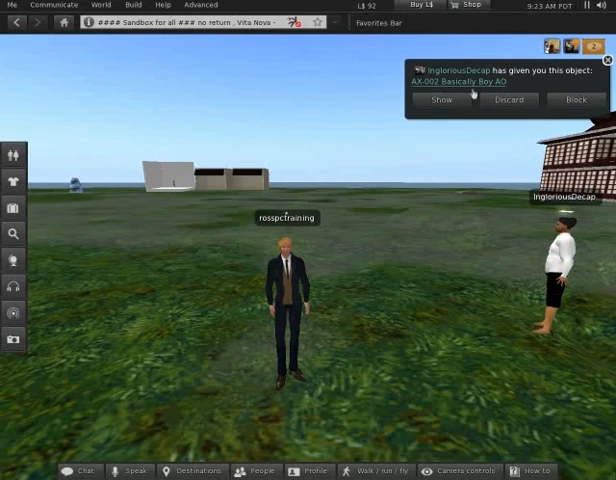
Accept the offered AX-002 Basically Boy AO and wear it from Recent inventory.
{"action": "left_click", "coordinate": [443, 99]}
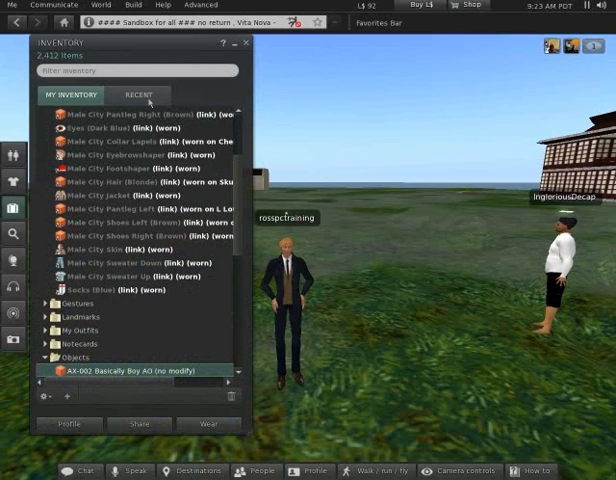
{"action": "left_click", "coordinate": [138, 94]}
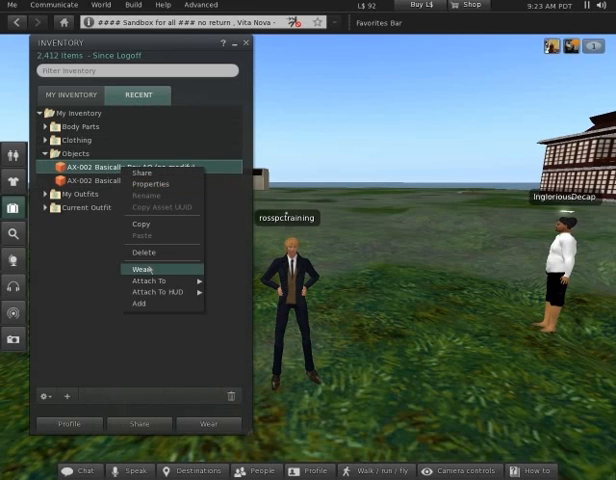
{"action": "left_click", "coordinate": [136, 270]}
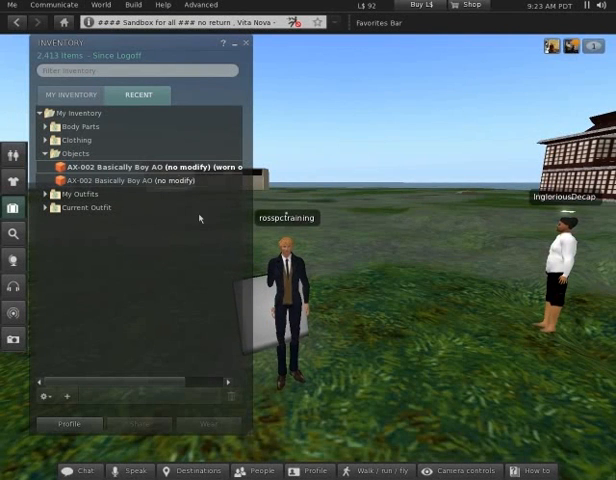
Detach the AX-002 Basically Boy AO from the avatar again.
{"action": "right_click", "coordinate": [160, 167]}
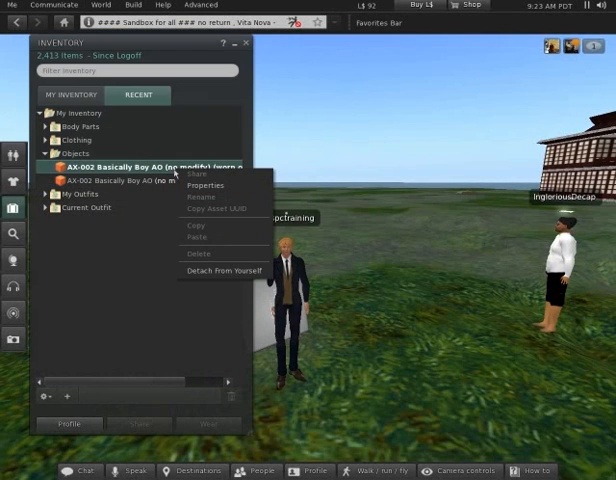
{"action": "left_click", "coordinate": [221, 269]}
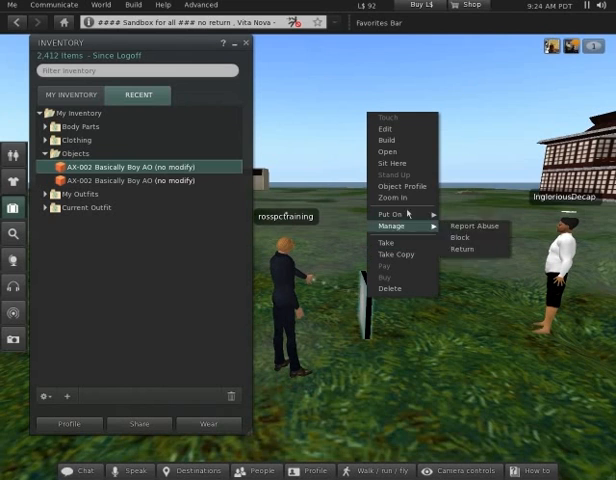
Copy the rezzed AO box's contents into a new AX-002 Basically Boy AO folder.
{"action": "left_click", "coordinate": [386, 151]}
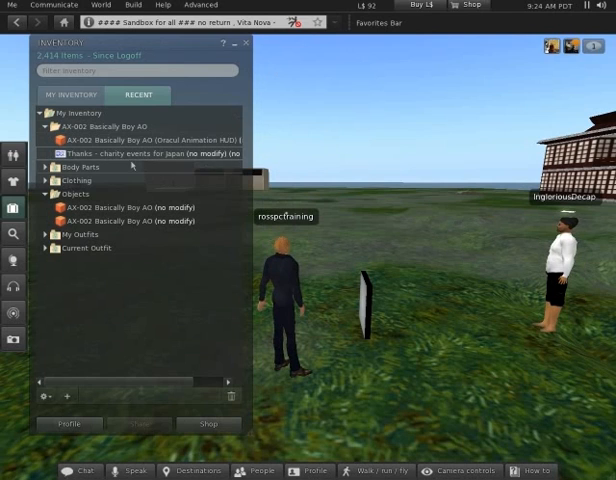
Wear the Oracul Animation HUD from the AX-002 Basically Boy AO folder.
{"action": "left_click", "coordinate": [135, 142]}
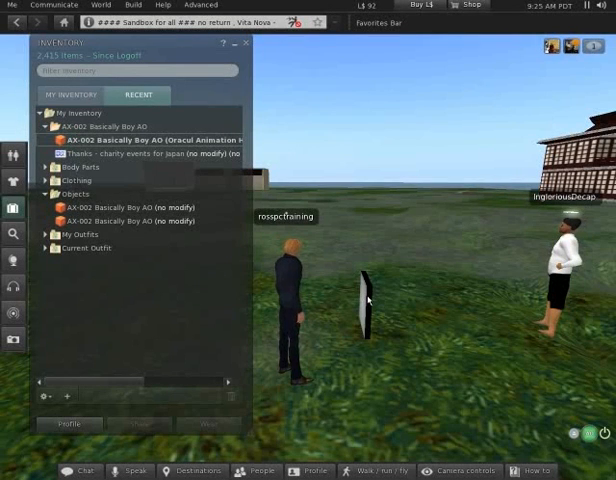
Delete the emptied AO box from the ground and wear the AX-002 Basically Boy AO.
{"action": "right_click", "coordinate": [368, 300]}
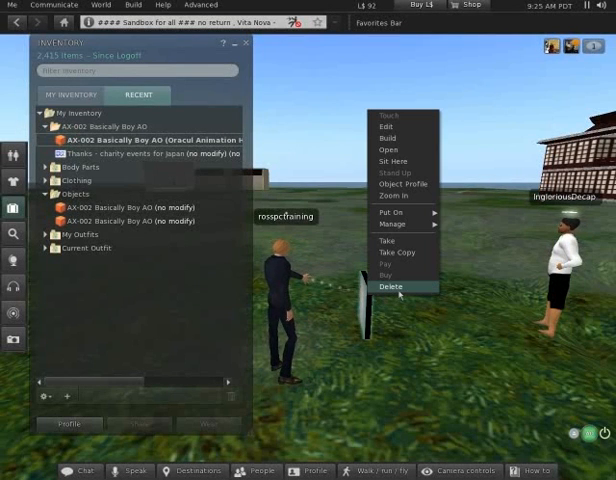
{"action": "left_click", "coordinate": [391, 287]}
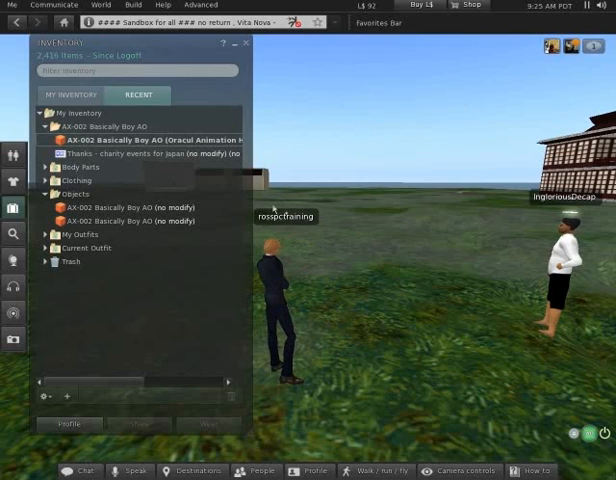
{"action": "left_click", "coordinate": [150, 140]}
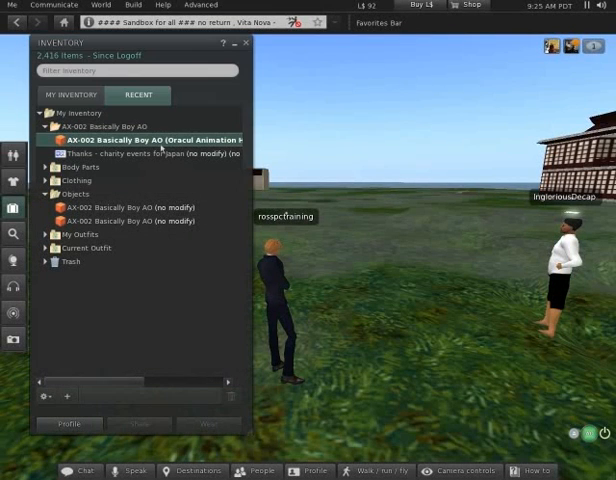
{"action": "mouse_move", "coordinate": [150, 140]}
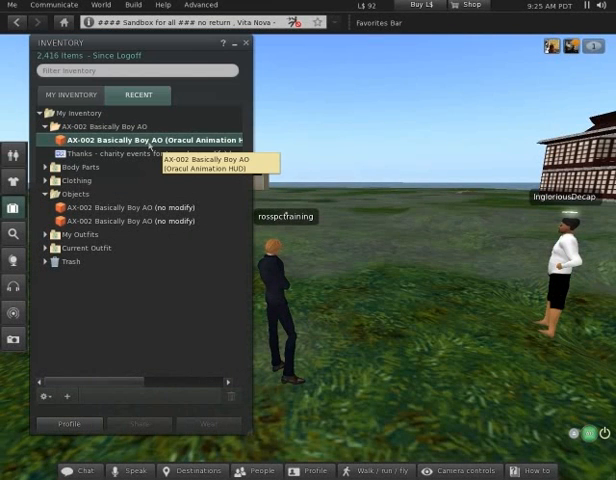
{"action": "right_click", "coordinate": [110, 140]}
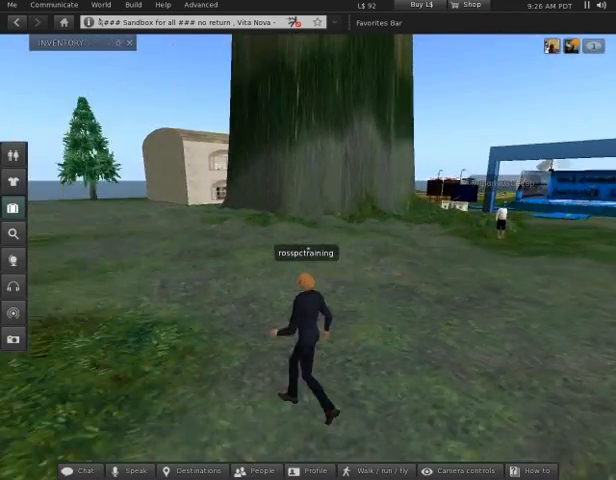
Create a tall wooden box in the sandbox and show its Texture settings.
{"action": "left_click", "coordinate": [133, 5]}
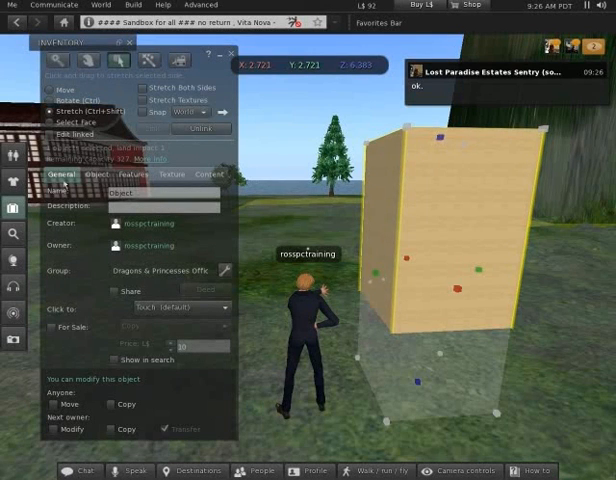
{"action": "left_click", "coordinate": [172, 175]}
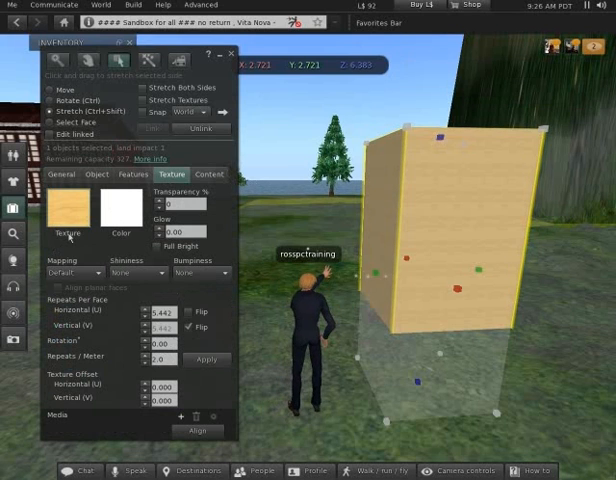
Apply the Beautiful Day photo from Library > Photo Album as the box texture.
{"action": "left_click", "coordinate": [66, 208]}
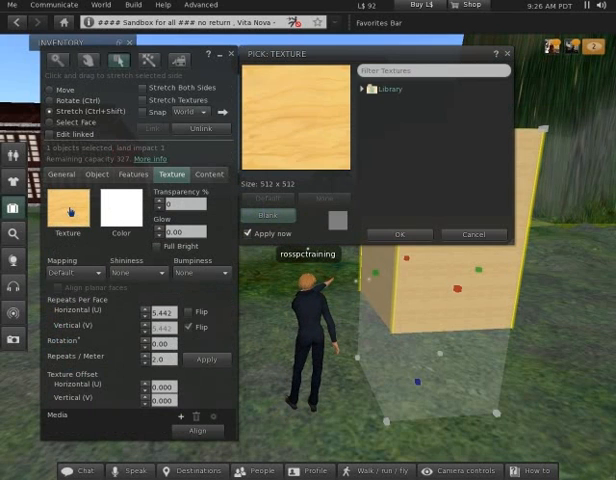
{"action": "left_click", "coordinate": [366, 88]}
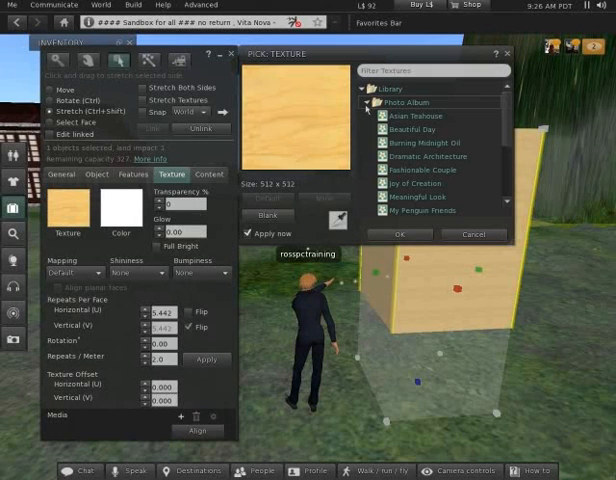
{"action": "left_click", "coordinate": [410, 129]}
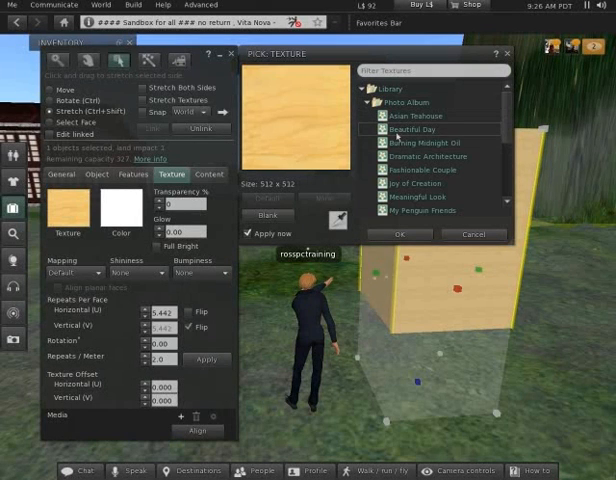
{"action": "left_click", "coordinate": [419, 130]}
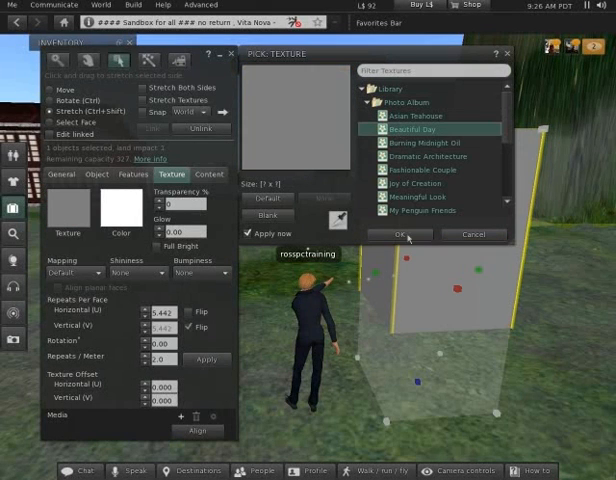
{"action": "left_click", "coordinate": [393, 234]}
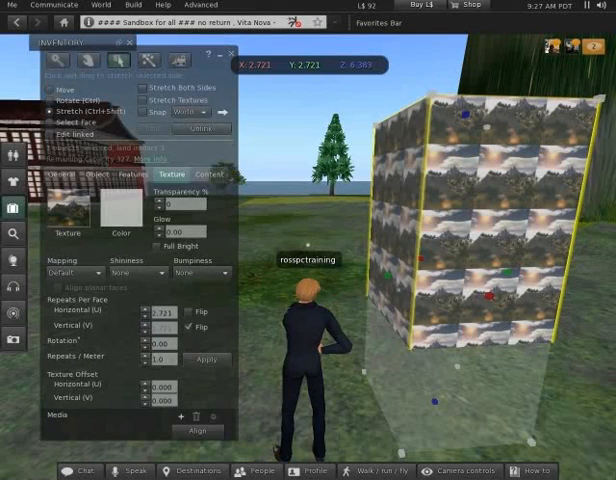
Set Repeats Per Face to 1 and turn off the vertical flip.
{"action": "left_click", "coordinate": [158, 360]}
{"action": "type", "text": "0.4"}
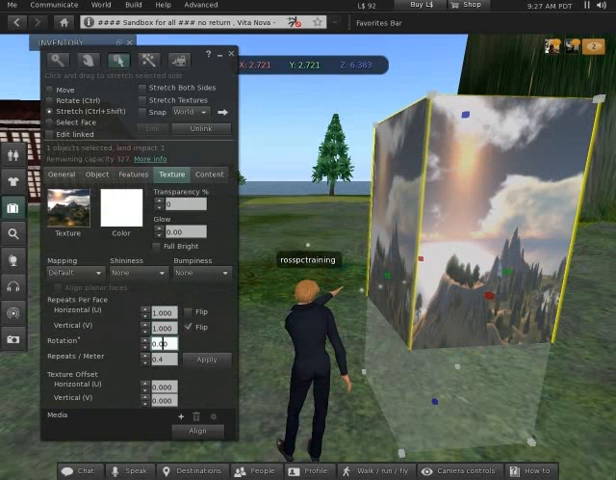
{"action": "left_click", "coordinate": [205, 359]}
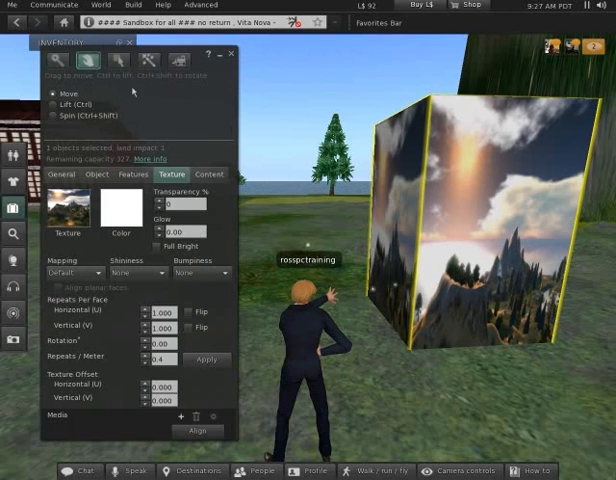
Close the build editor, then edit the textured box to make it hollow.
{"action": "left_click", "coordinate": [95, 174]}
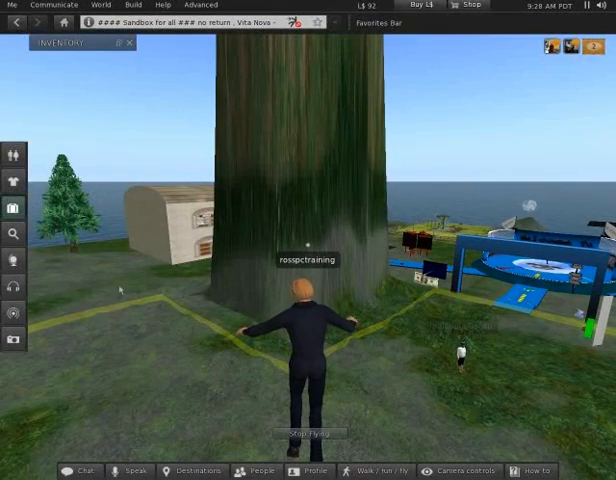
{"action": "right_click", "coordinate": [305, 330]}
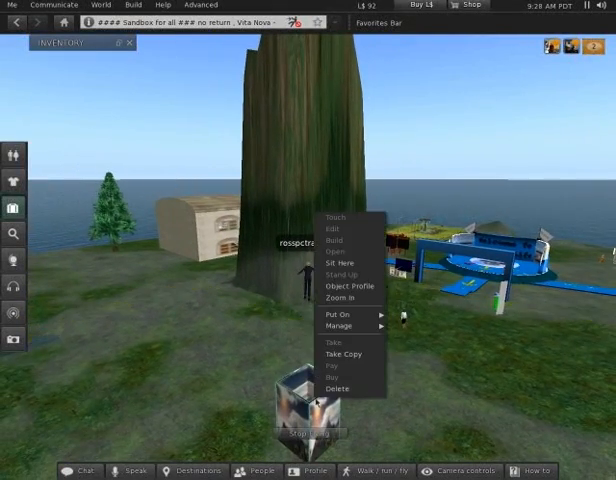
{"action": "mouse_move", "coordinate": [335, 228]}
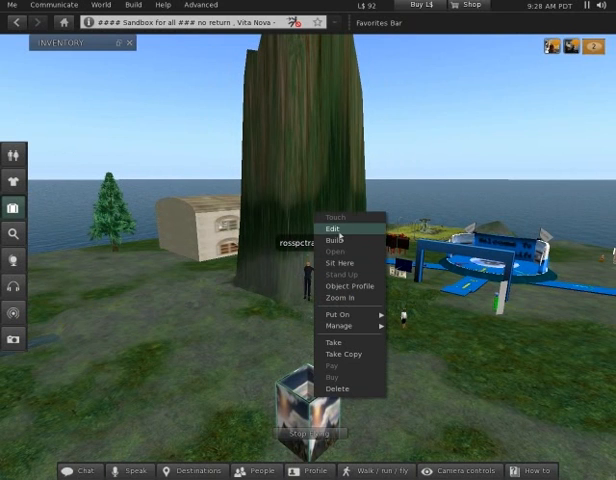
{"action": "left_click", "coordinate": [334, 229]}
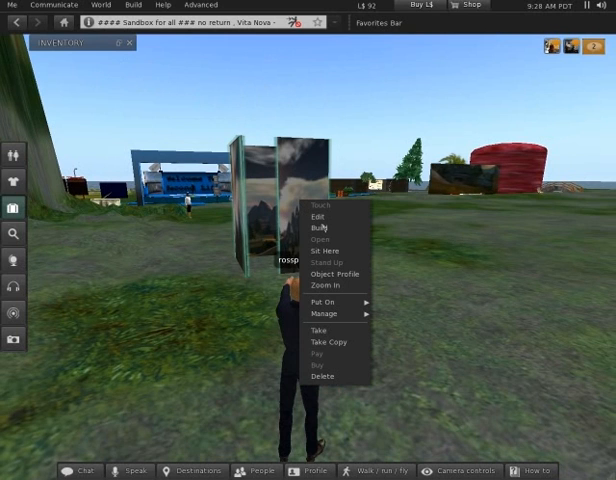
Edit the hollow box to add a path cut, then delete it from the sandbox.
{"action": "left_click", "coordinate": [317, 216]}
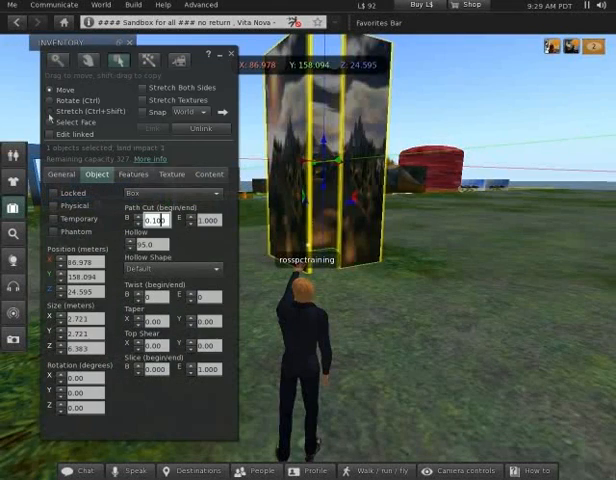
{"action": "left_click", "coordinate": [231, 52]}
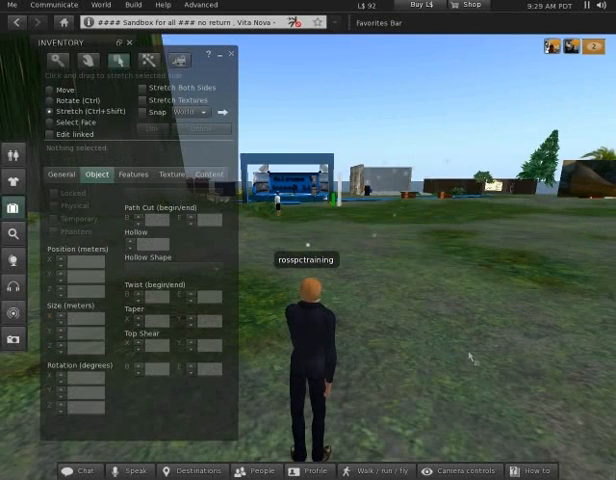
Close the build editor and bring up the camera controls window beside the avatar.
{"action": "left_click", "coordinate": [231, 53]}
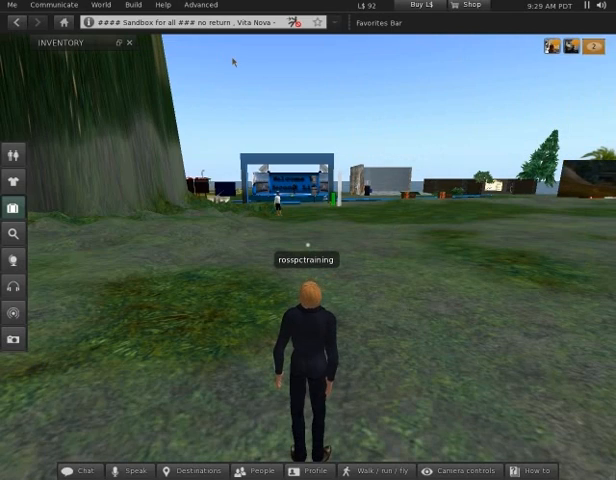
{"action": "left_click", "coordinate": [130, 5]}
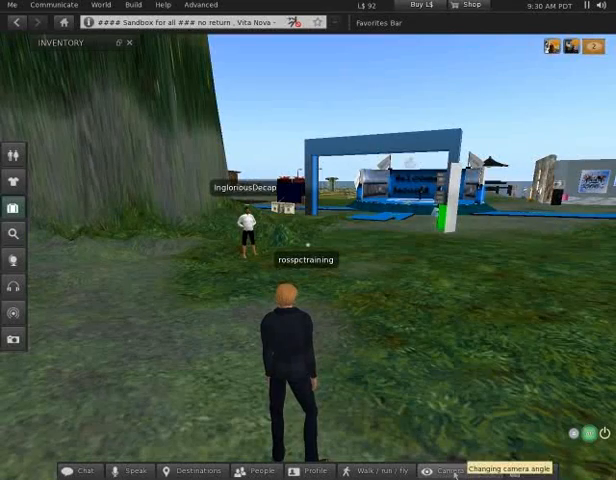
{"action": "left_click", "coordinate": [443, 471]}
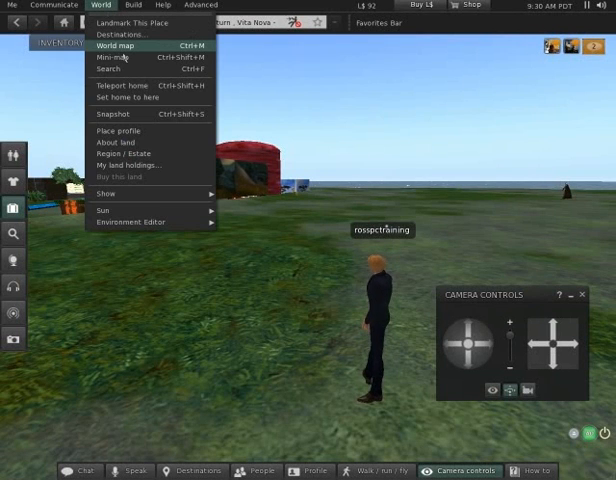
{"action": "left_click", "coordinate": [117, 46]}
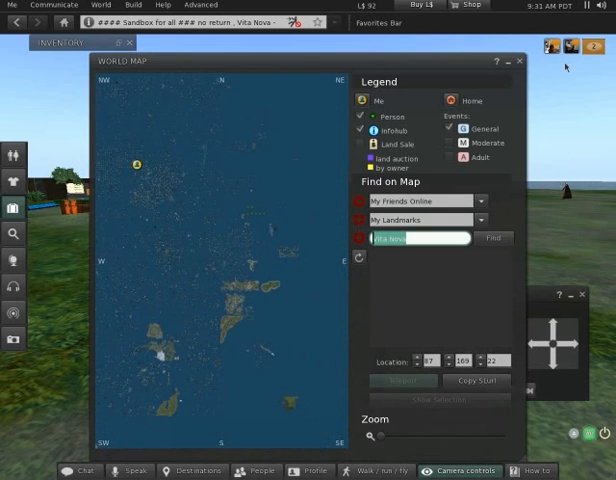
{"action": "left_click", "coordinate": [521, 61]}
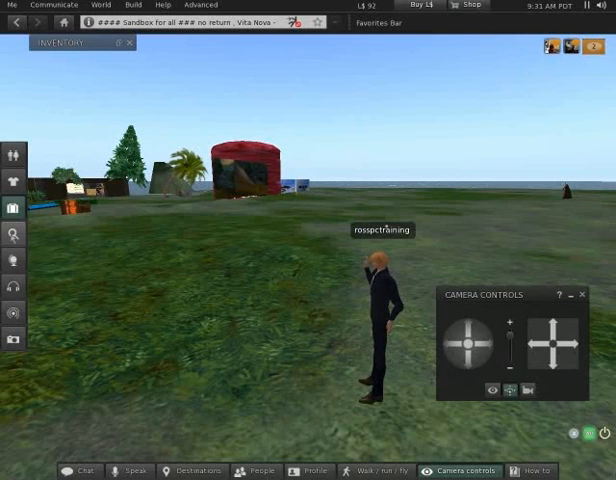
{"action": "mouse_move", "coordinate": [10, 234]}
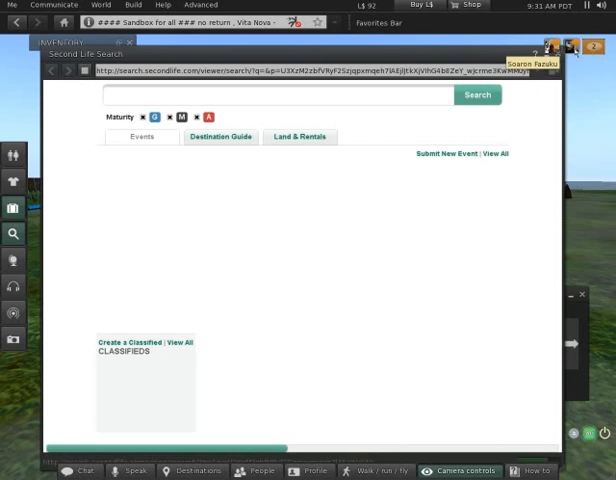
Bring up Second Life Search listing upcoming events and classifieds.
{"action": "left_click", "coordinate": [477, 95]}
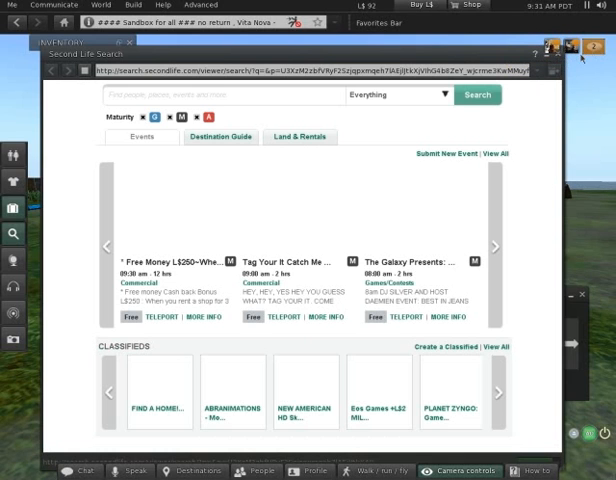